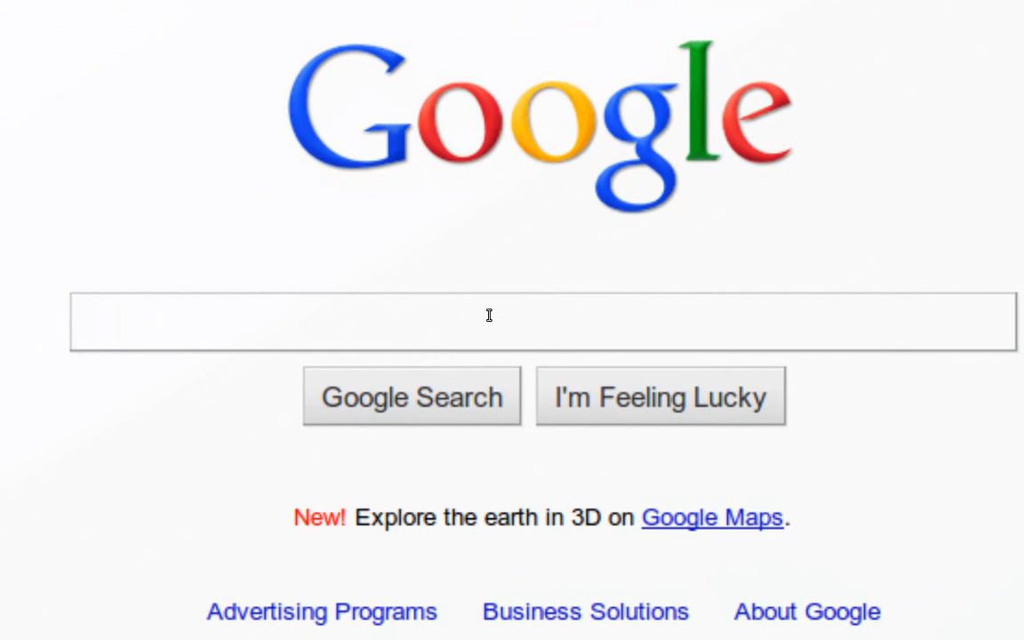
Search Google for 'Backtrack 4 Final' and scan the results listing the BackTrack Linux site.
type("Backtrack 4 Final")
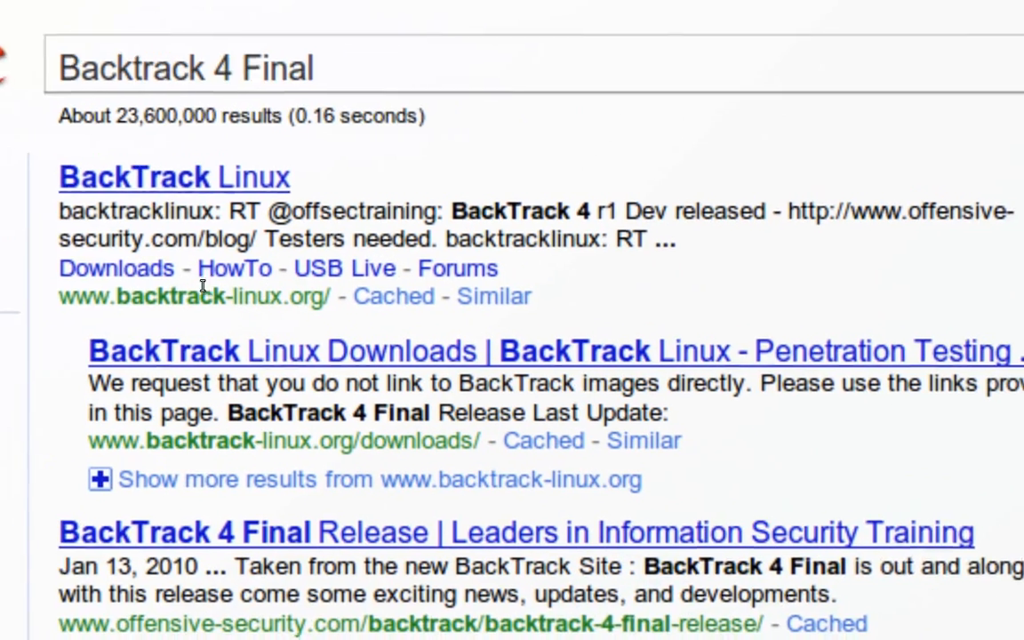
scroll("down", 3)
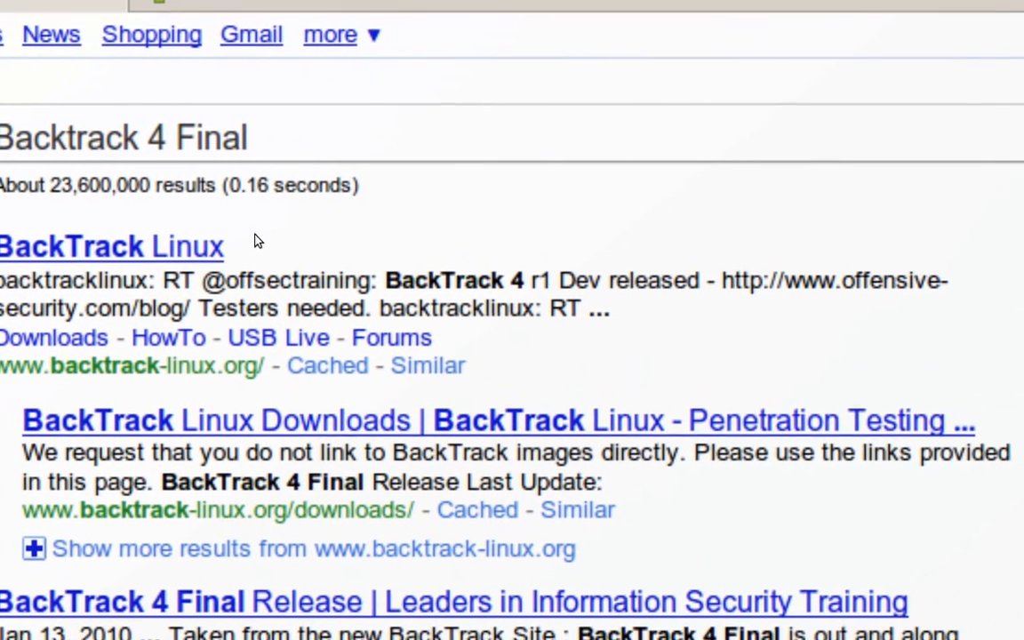
Open the BackTrack Linux result and read the home page down to its footer and back.
left_click(110, 246)
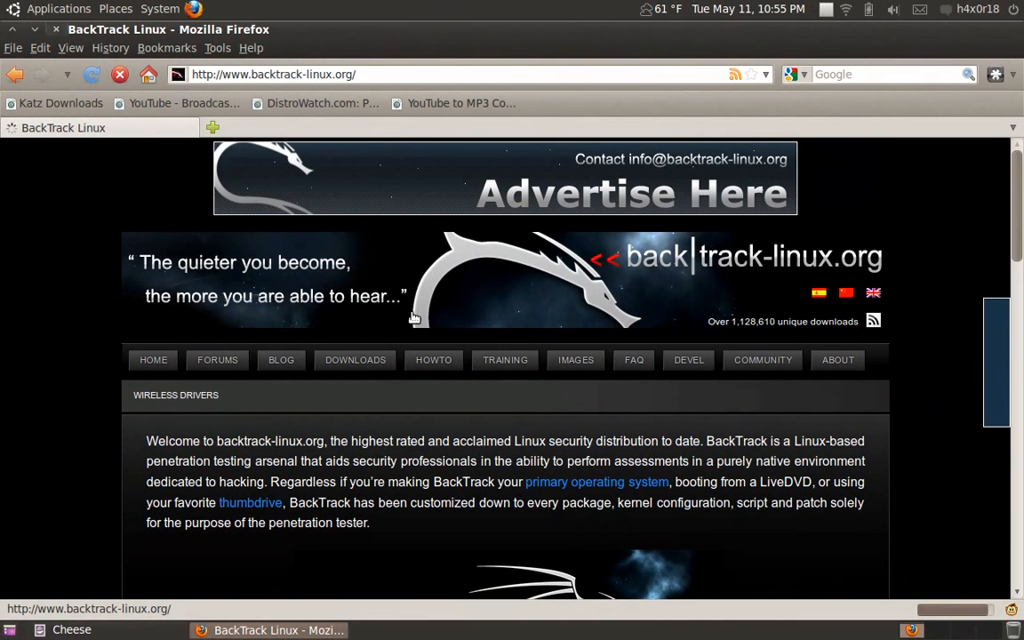
scroll("down", 3)
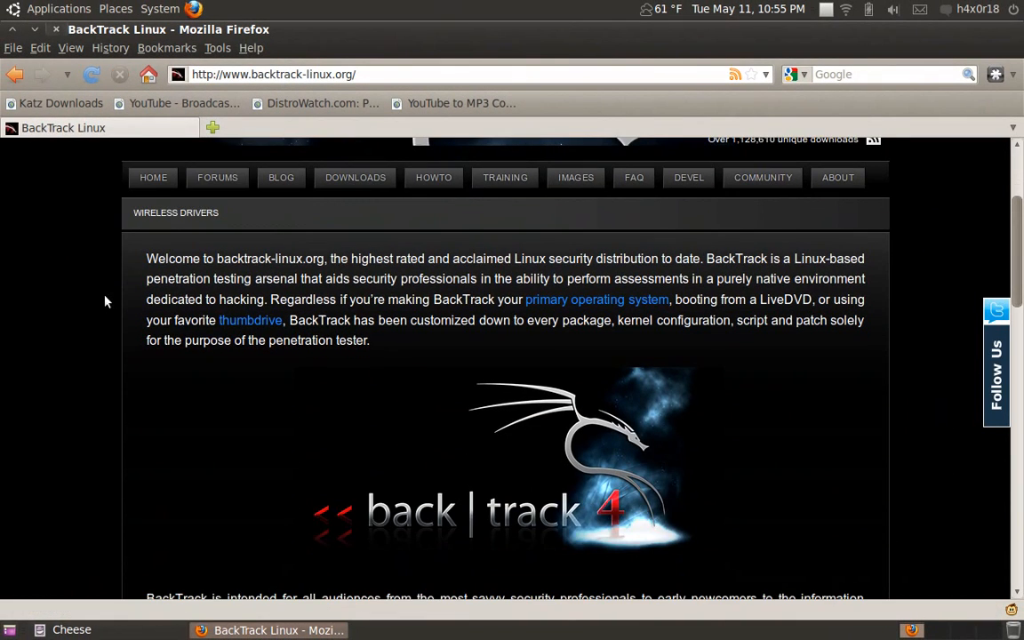
mouse_move(732, 273)
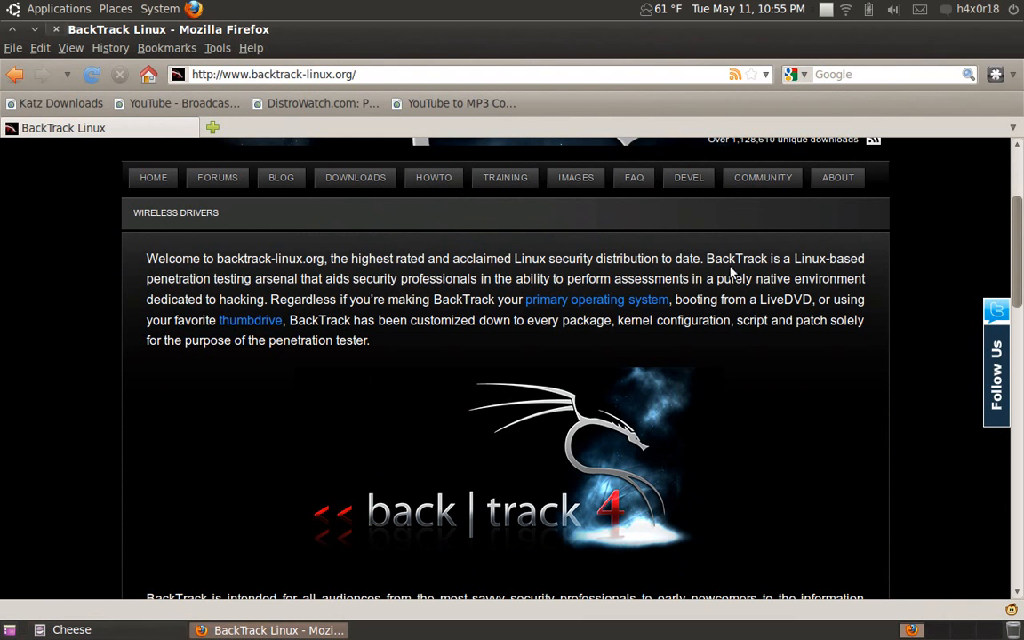
mouse_move(366, 320)
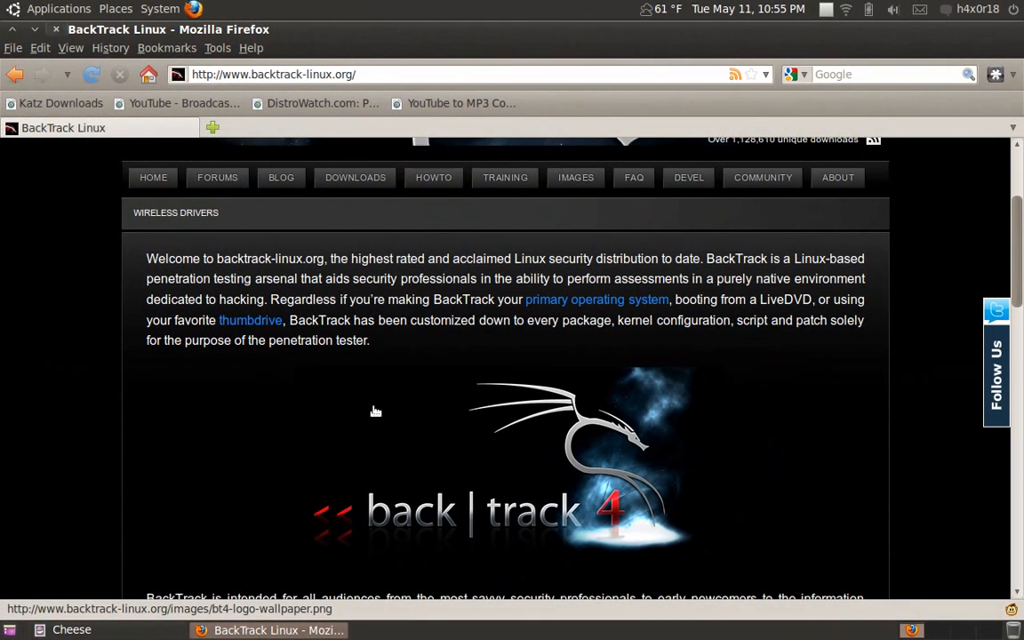
scroll("down", 3)
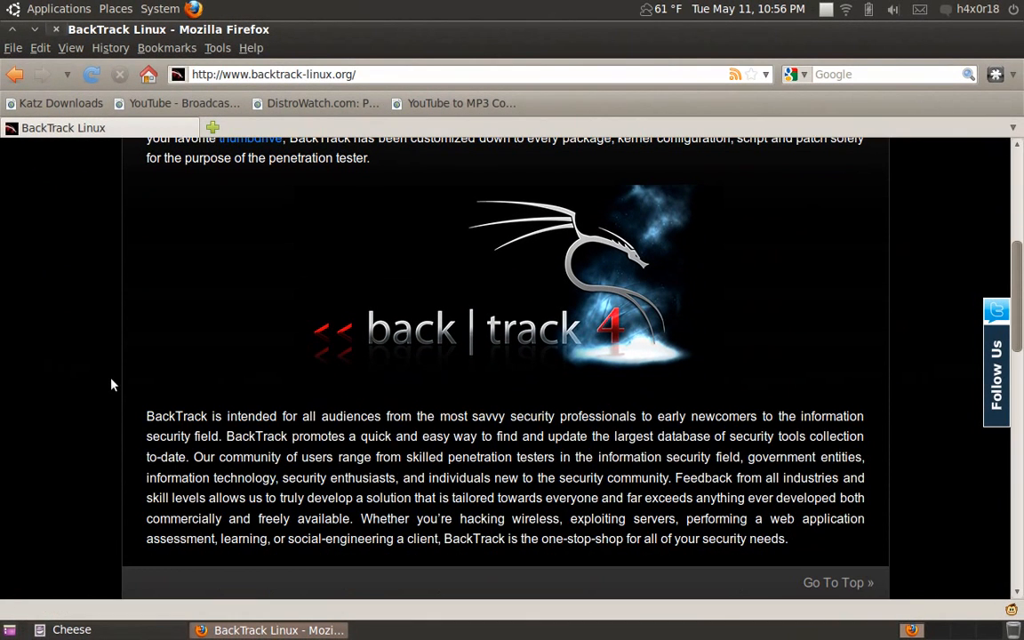
scroll("down", 3)
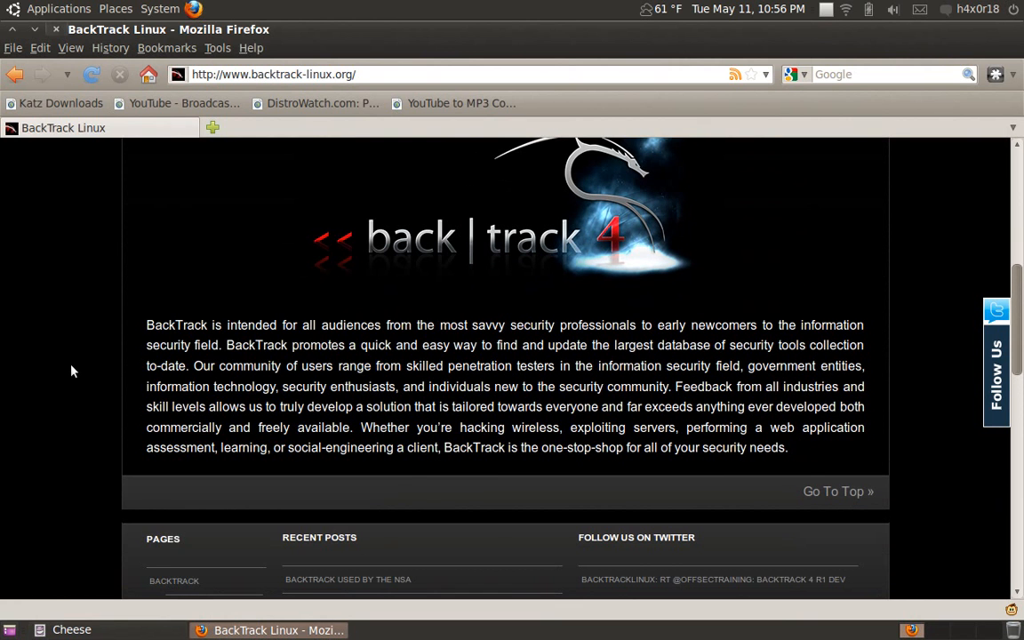
mouse_move(176, 380)
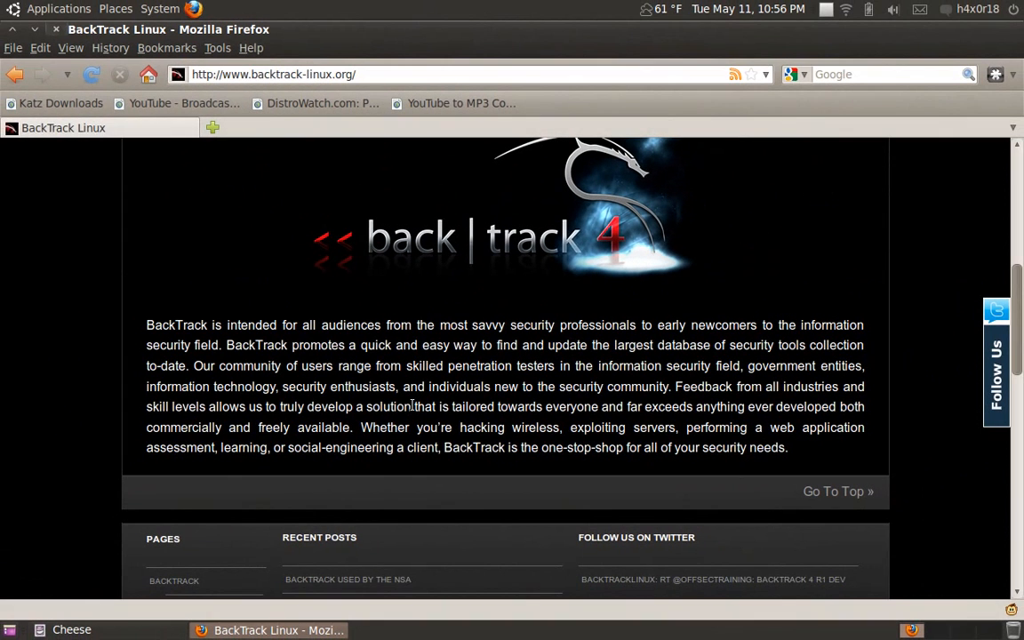
mouse_move(78, 405)
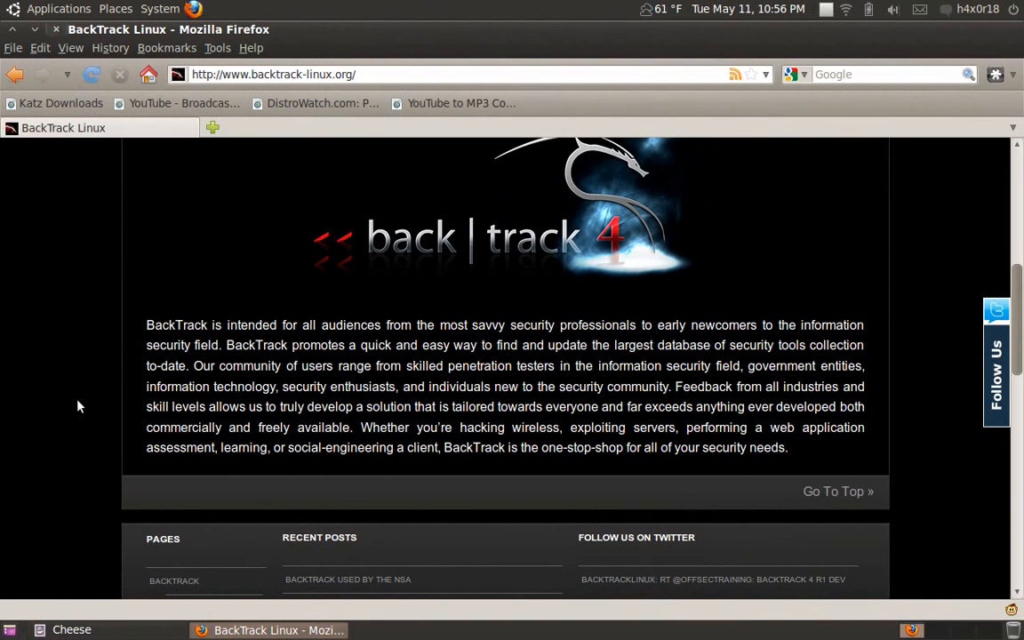
scroll("down", 3)
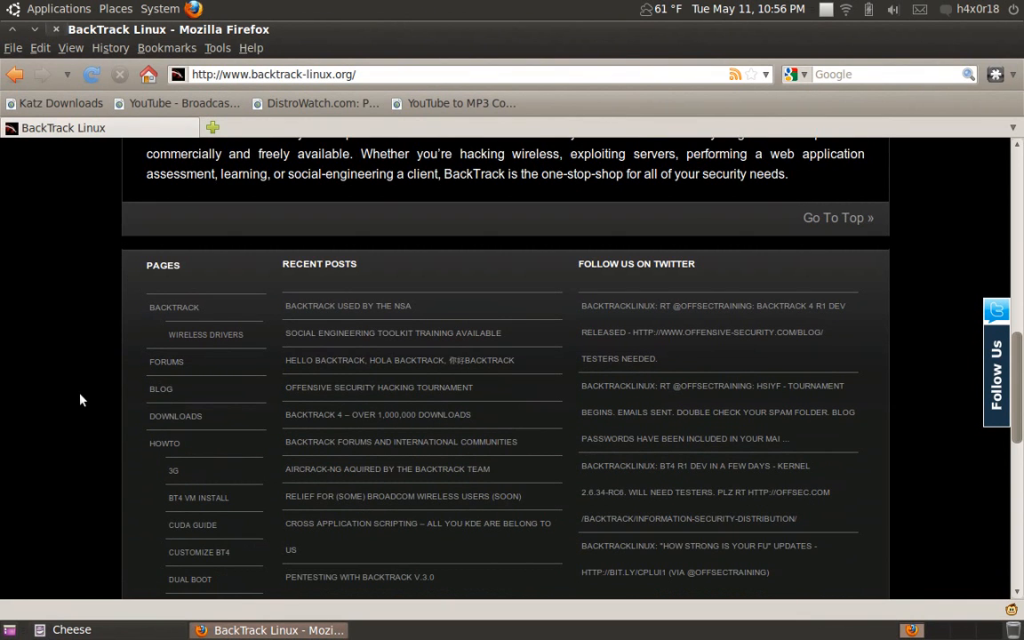
scroll("down", 3)
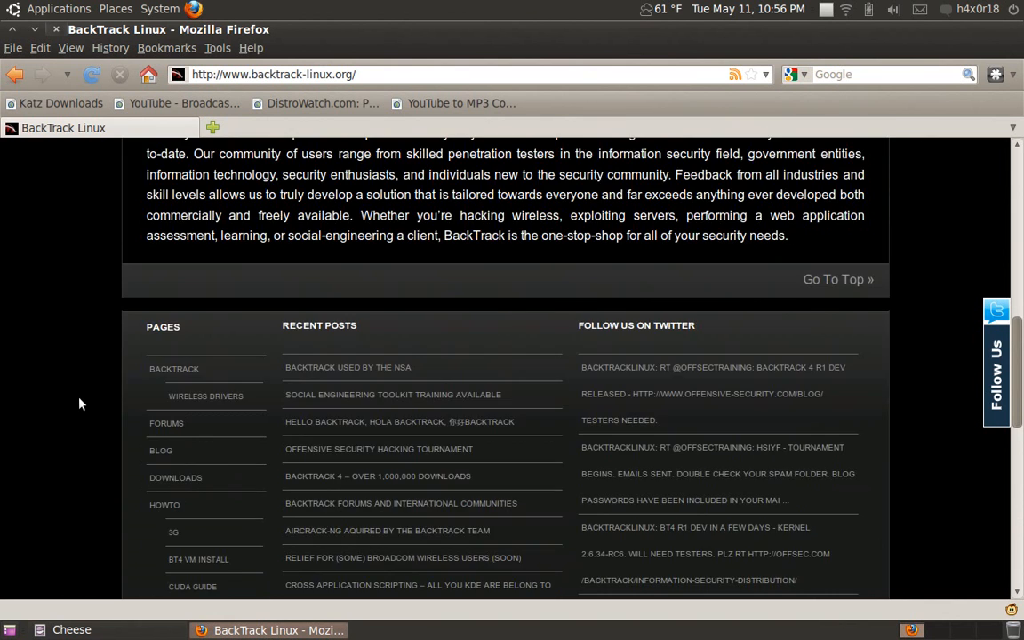
scroll("up", 3)
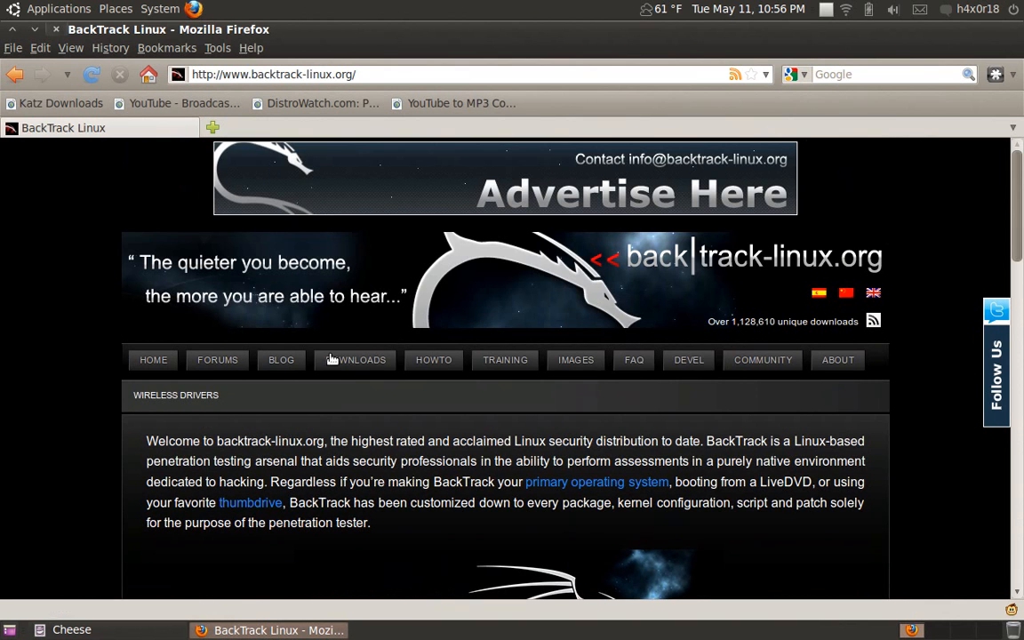
Go to DOWNLOADS and review the BackTrack 4 Final ISO and VMware image listings.
left_click(355, 358)
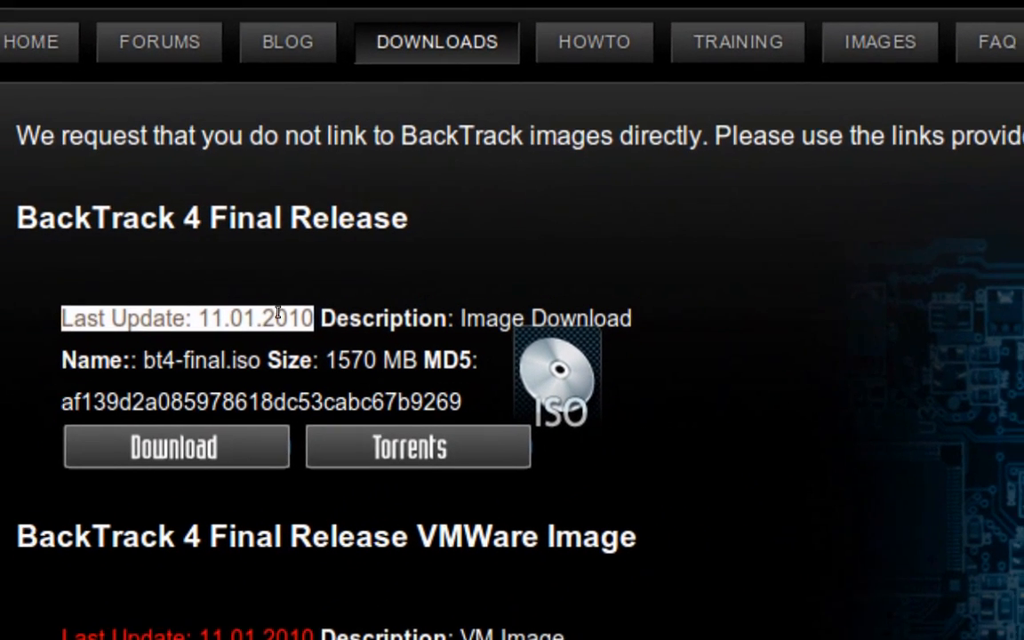
scroll("down", 3)
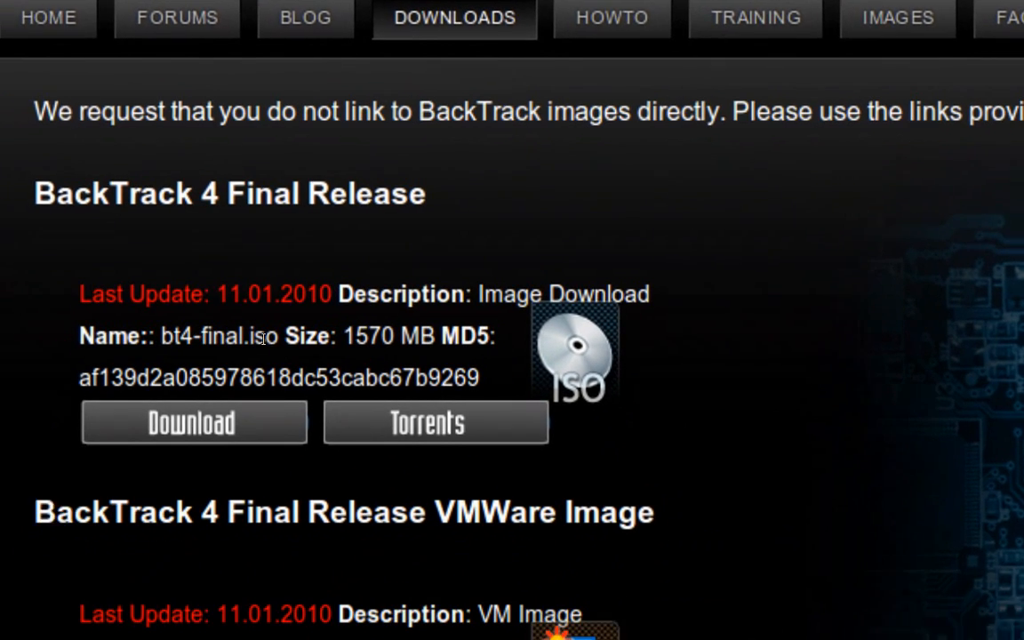
scroll("down", 3)
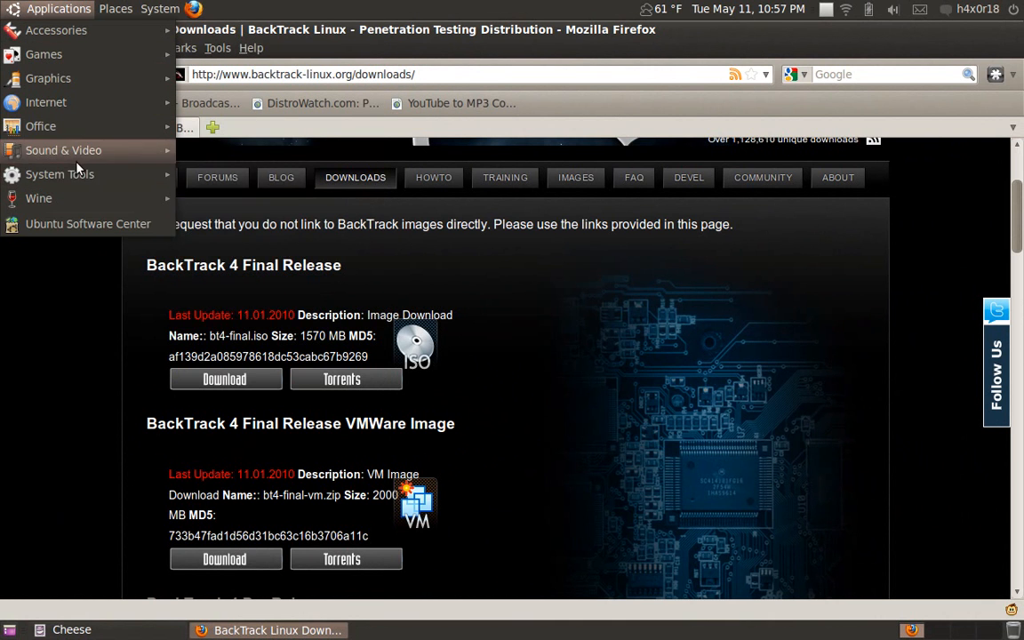
Glance at Applications > Sound & Video, dismiss the menu, and start a new tab on Google.
left_click(64, 149)
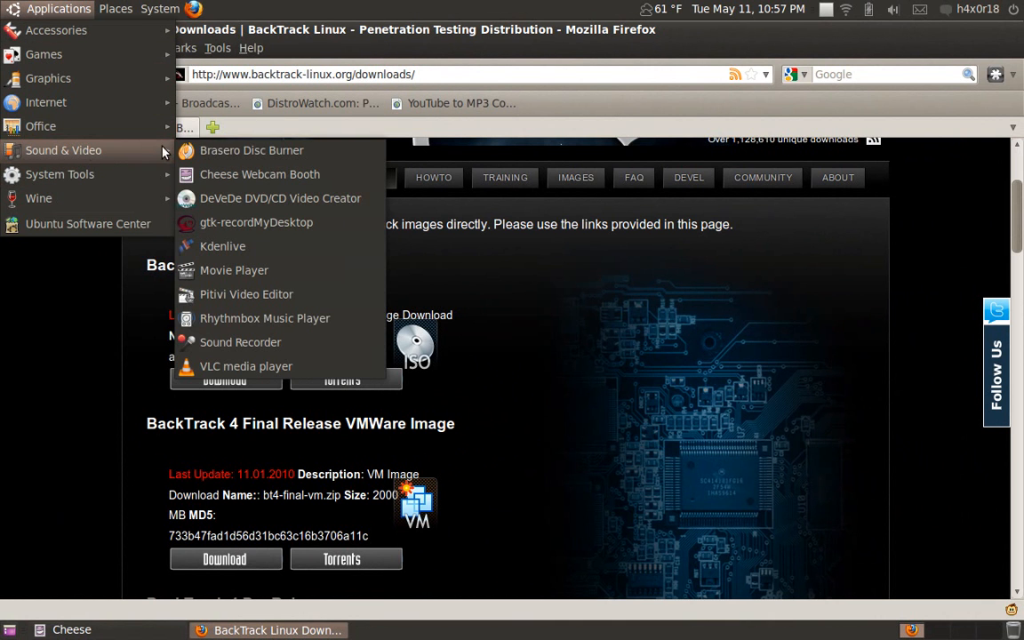
left_click(44, 163)
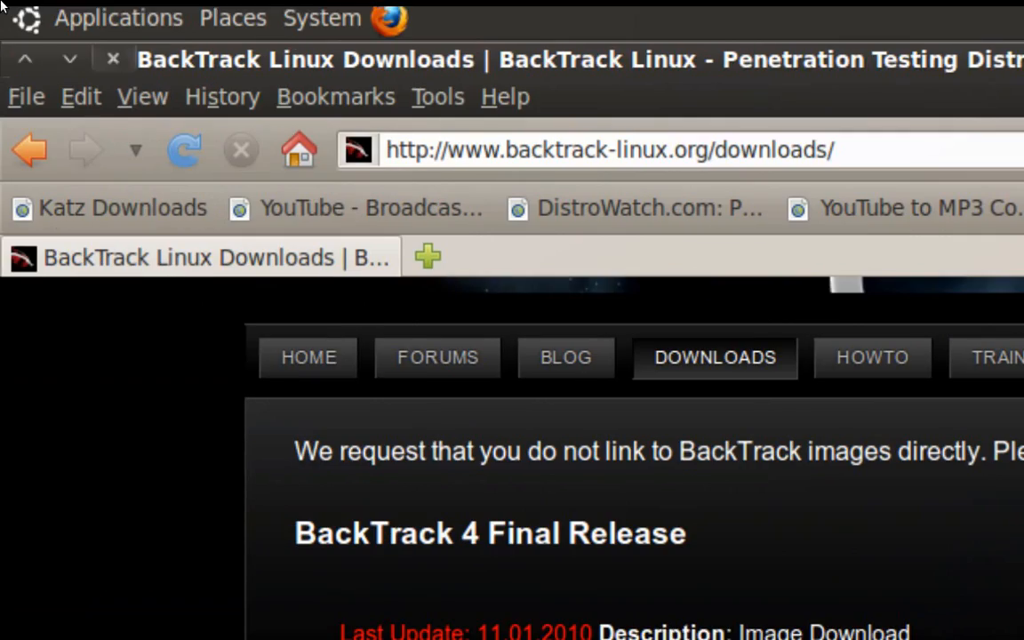
left_click(117, 18)
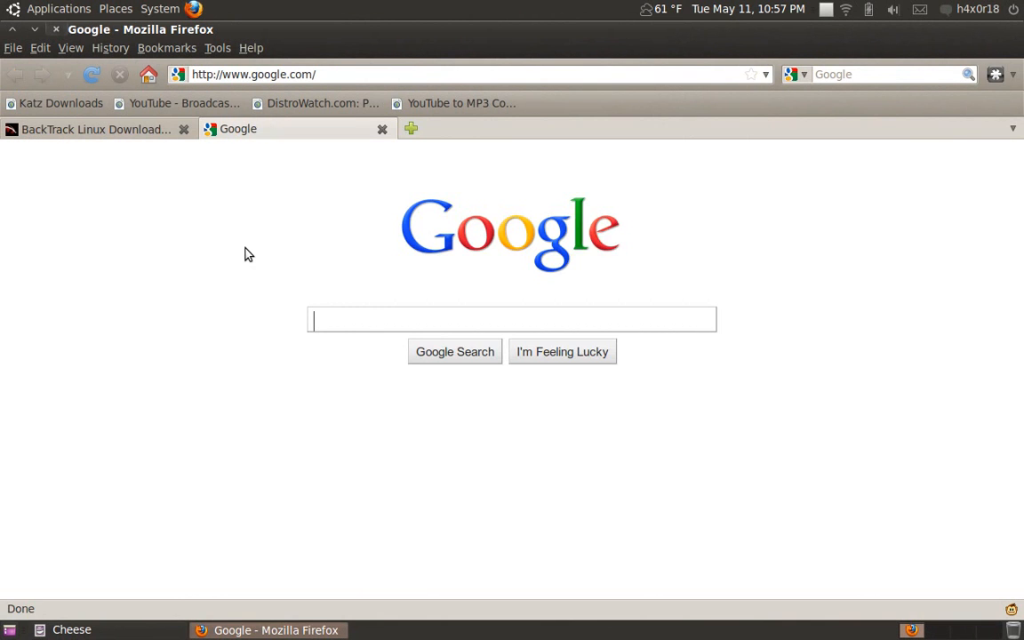
Search Google for 'Imgburn' and browse the official ImgBurn website.
type("Imgburn")
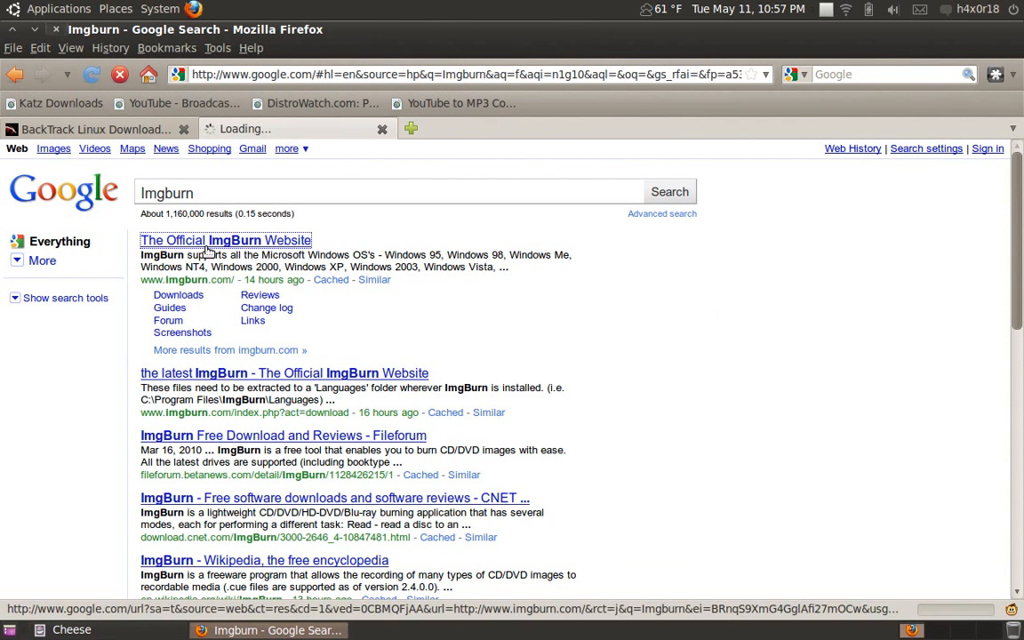
left_click(226, 240)
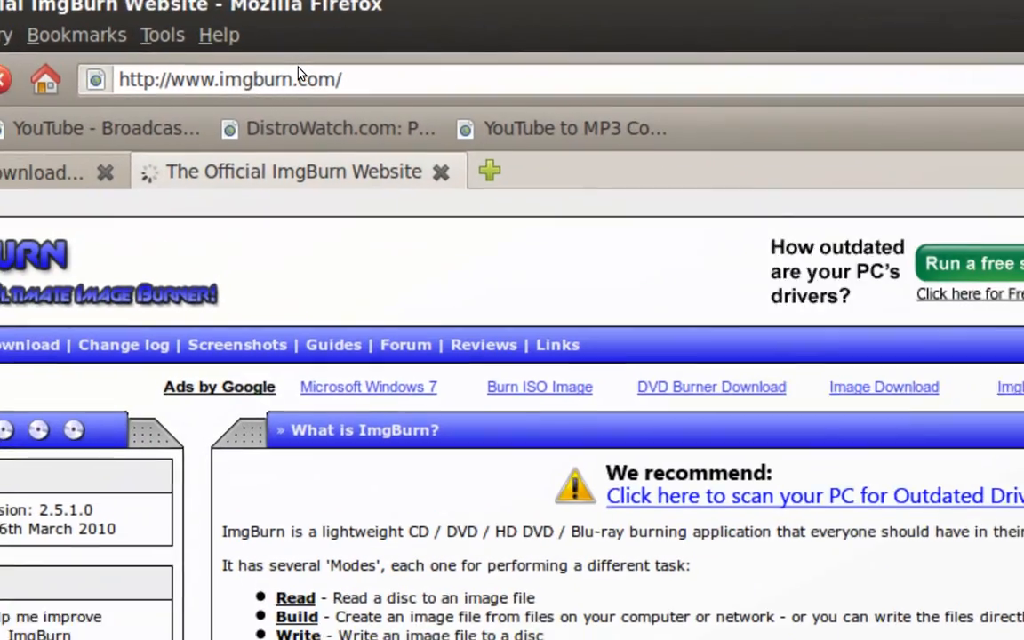
scroll("down", 3)
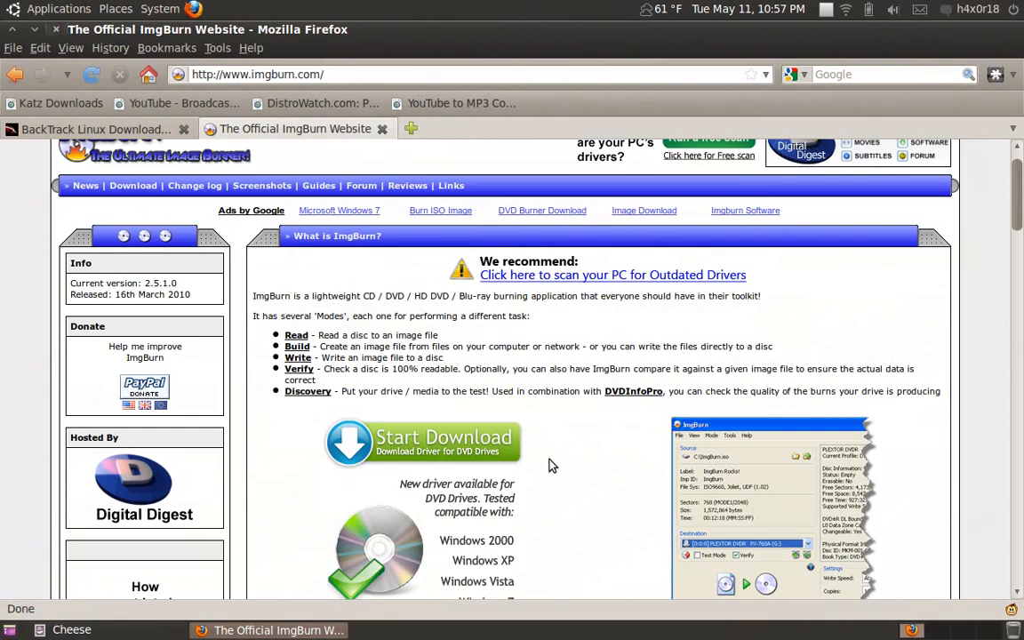
scroll("down", 3)
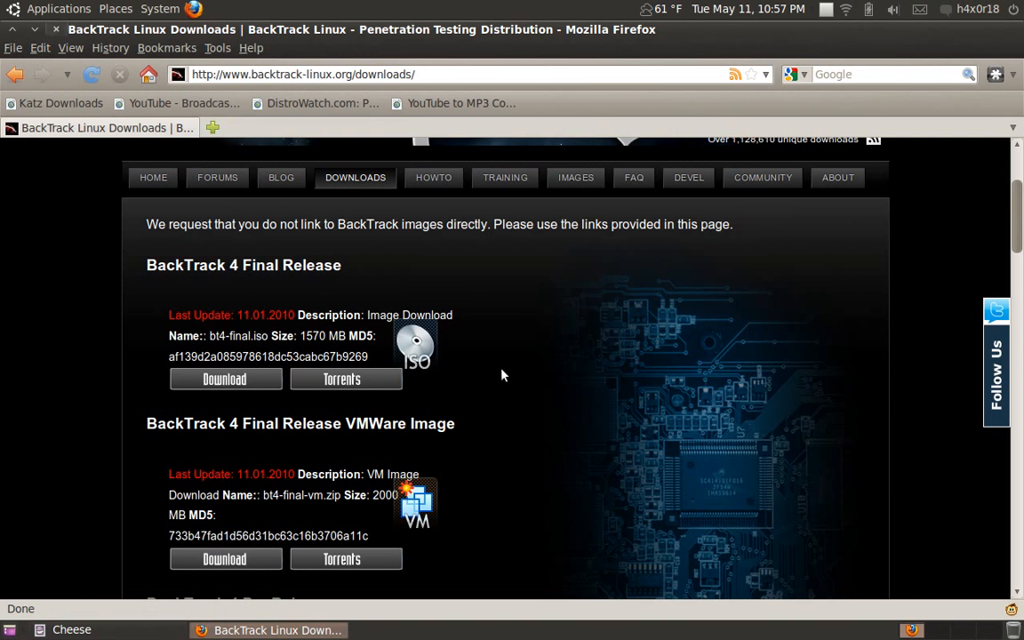
mouse_move(46, 357)
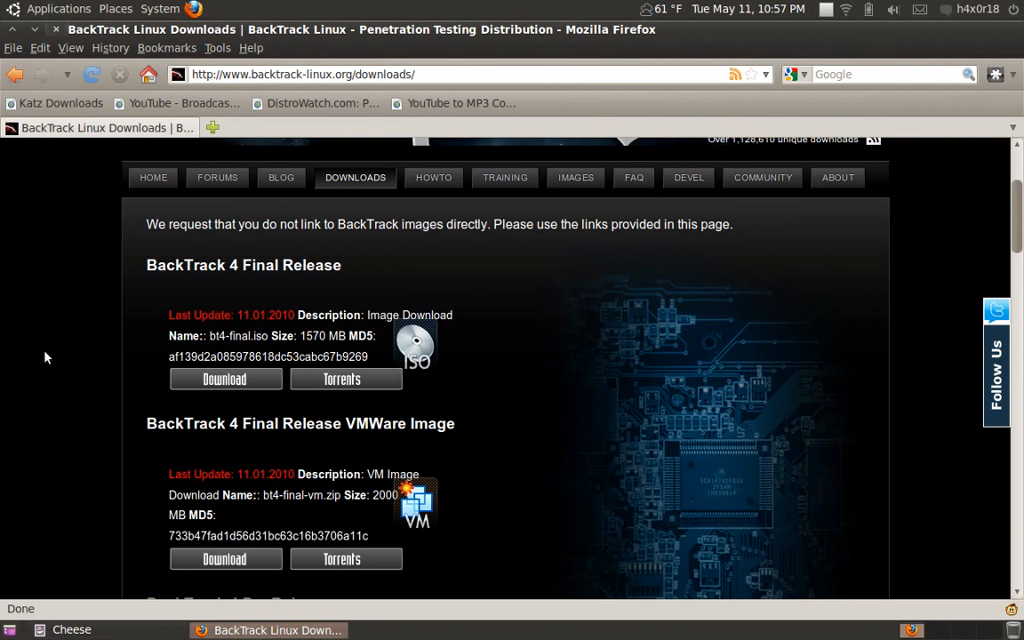
scroll("down", 3)
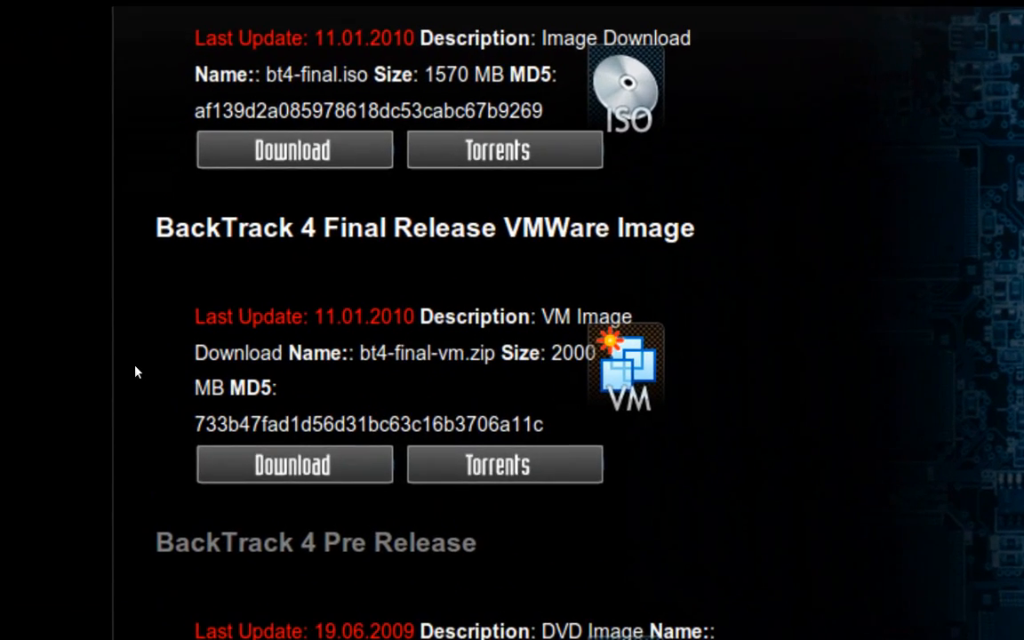
scroll("down", 3)
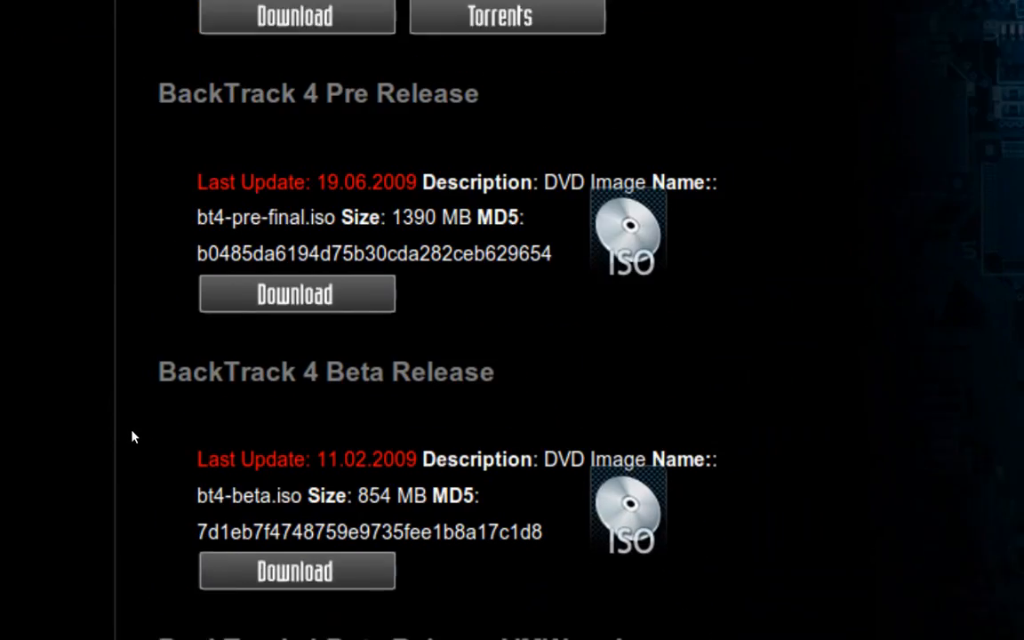
scroll("down", 3)
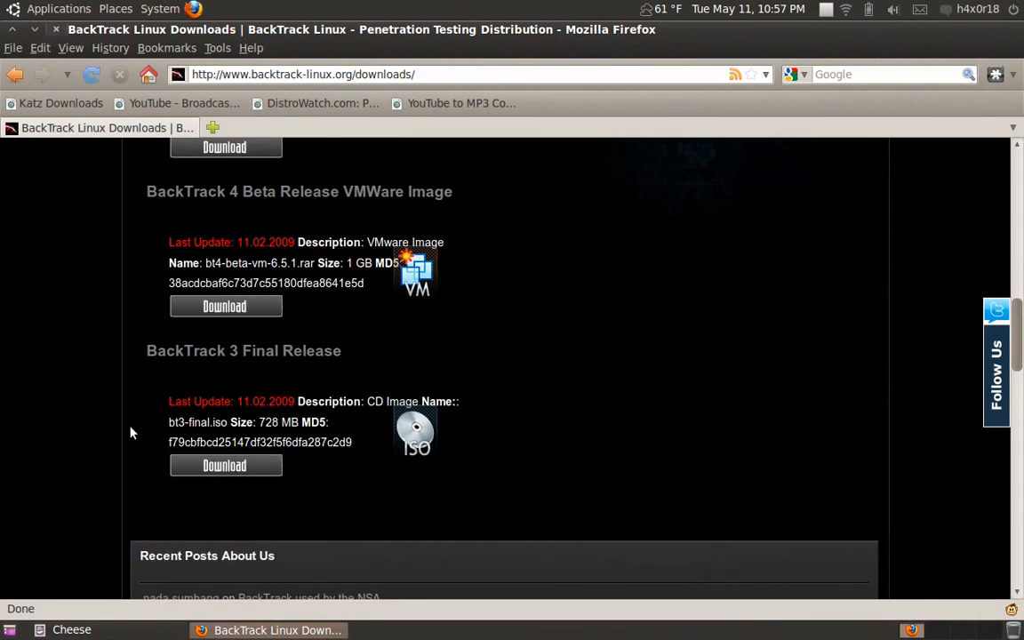
scroll("up", 3)
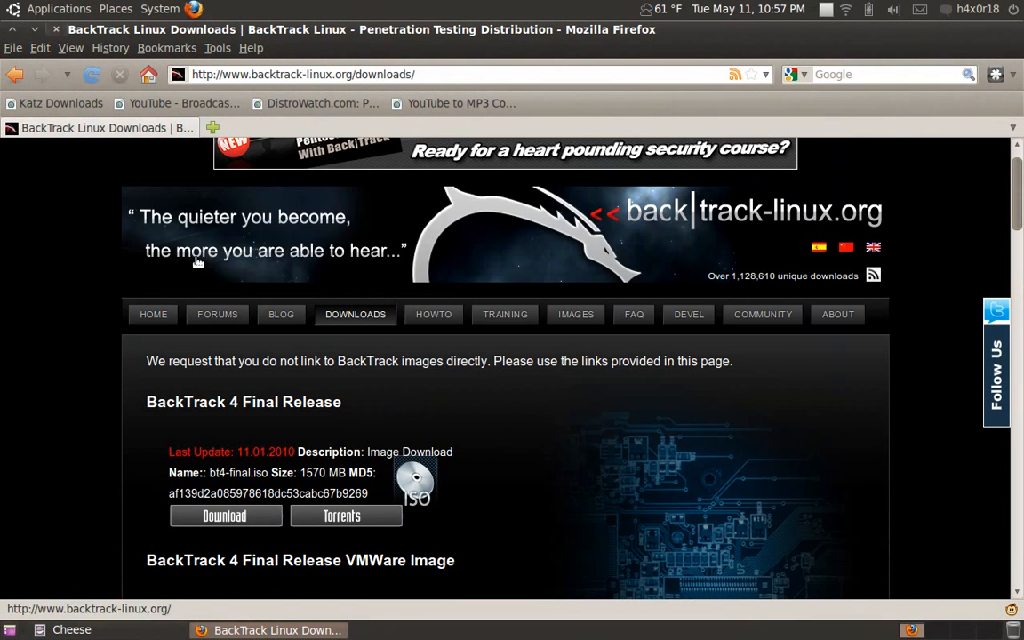
Read the BackTrack Security Training page, then head to the HOWTO tutorials page.
left_click(504, 313)
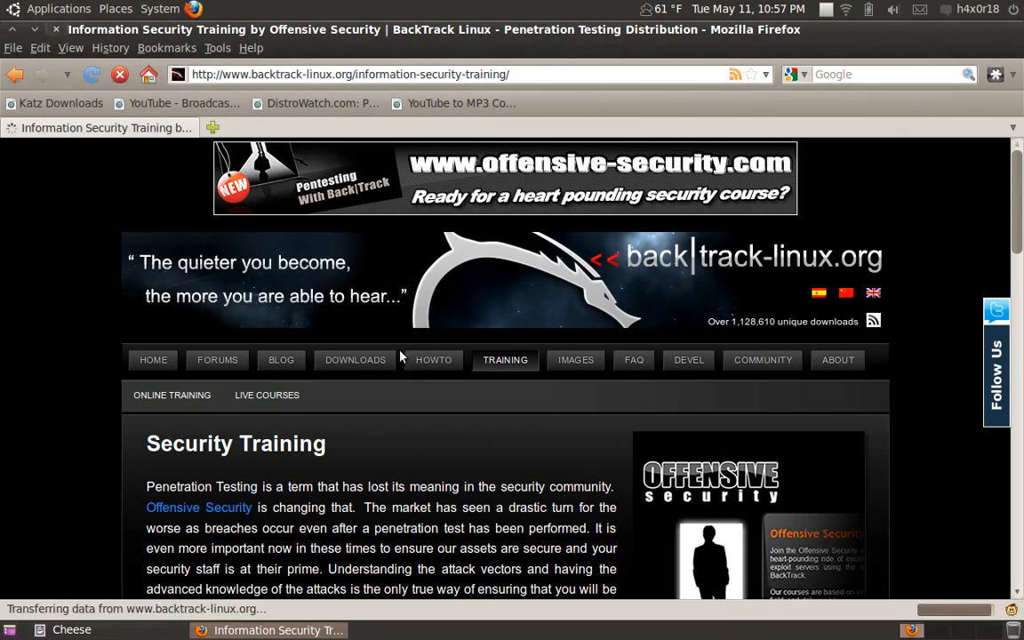
scroll("down", 3)
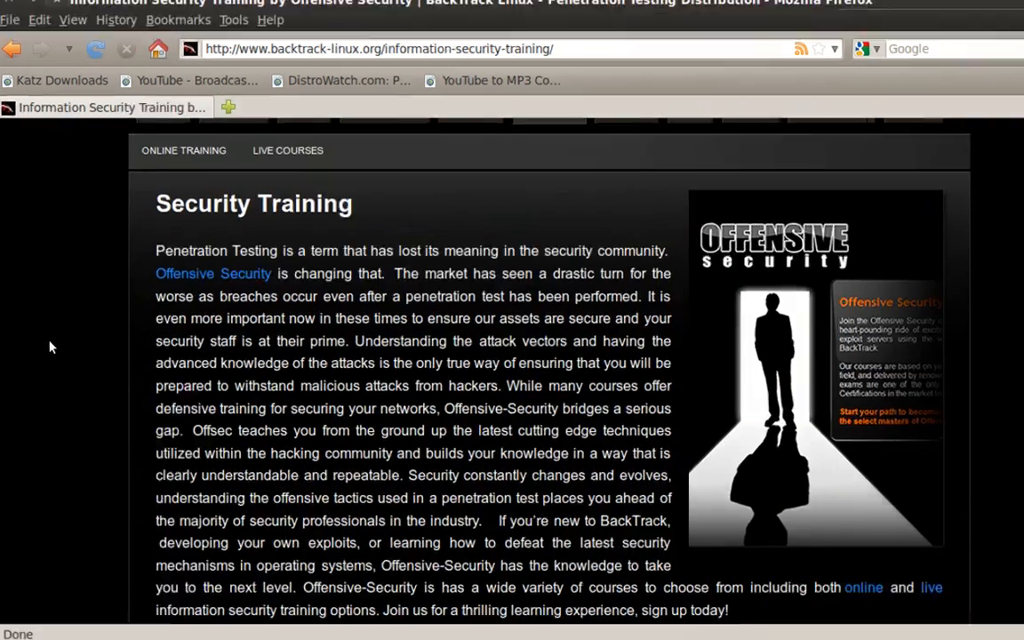
scroll("down", 3)
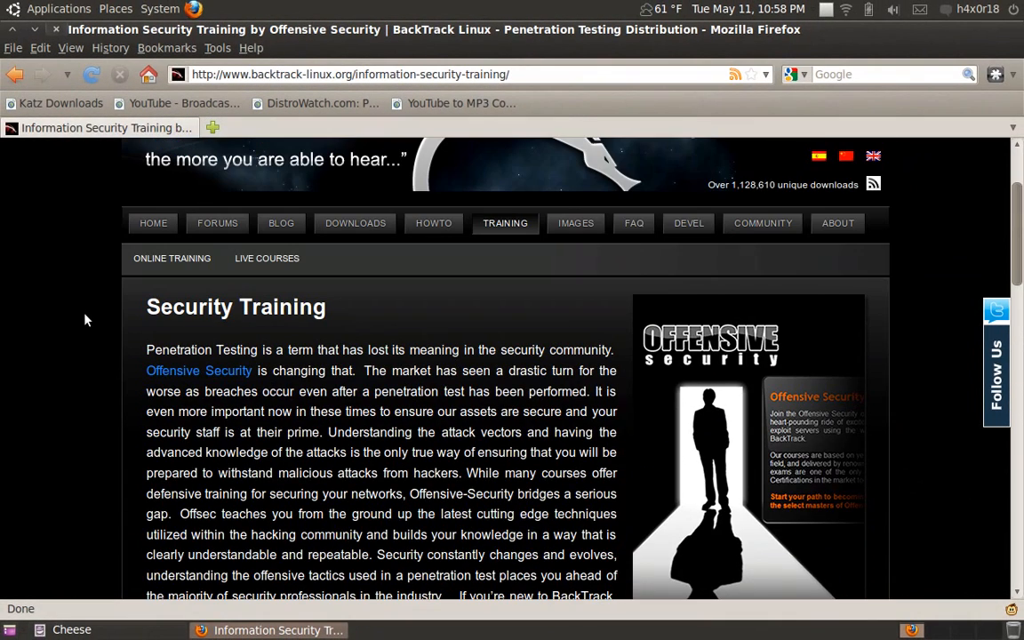
left_click(434, 224)
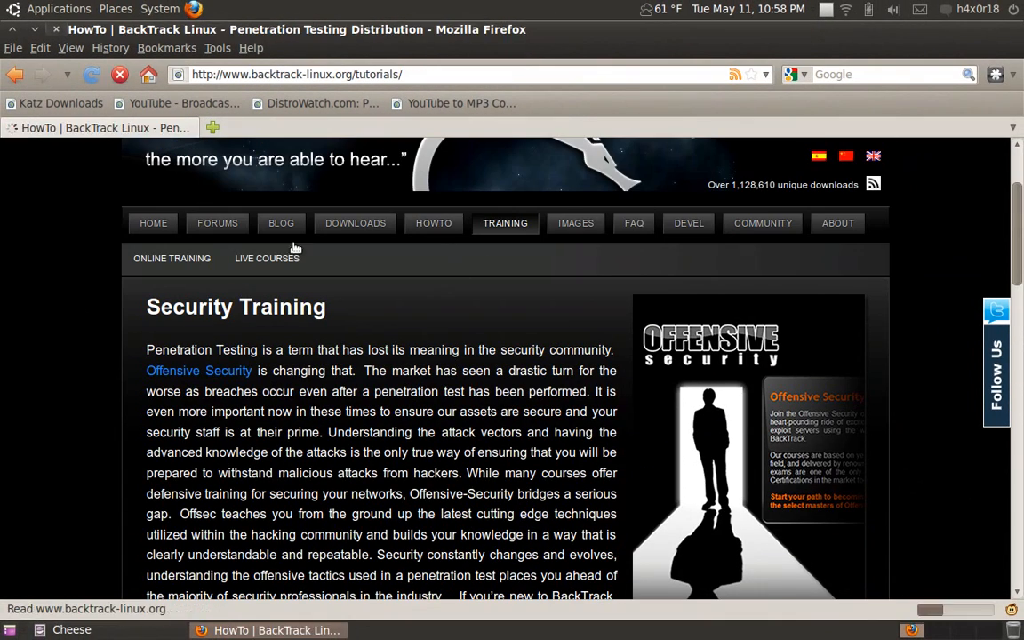
left_click(434, 224)
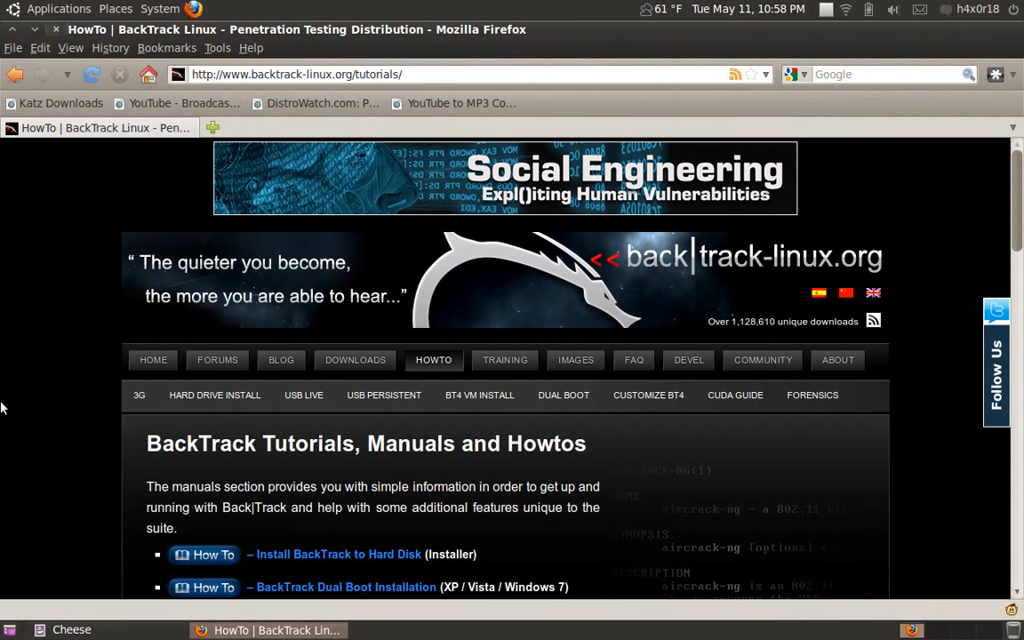
scroll("down", 3)
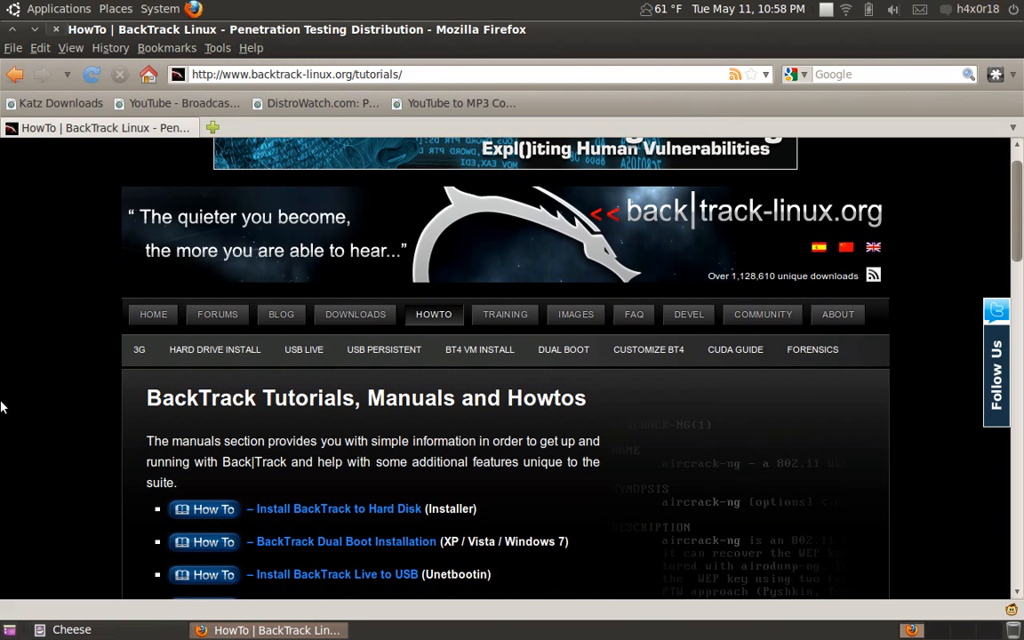
scroll("down", 3)
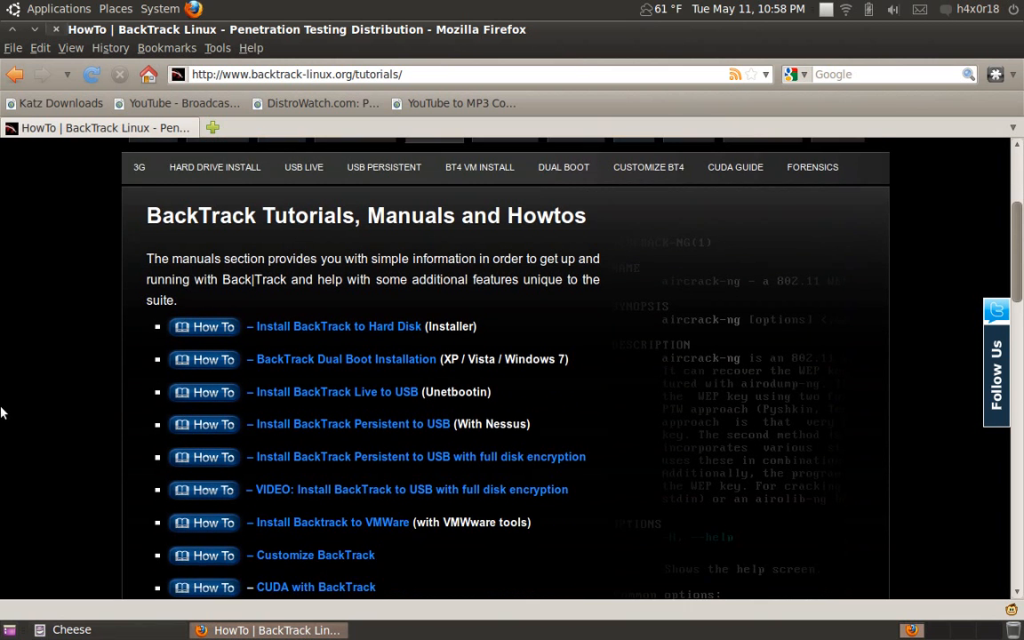
scroll("up", 3)
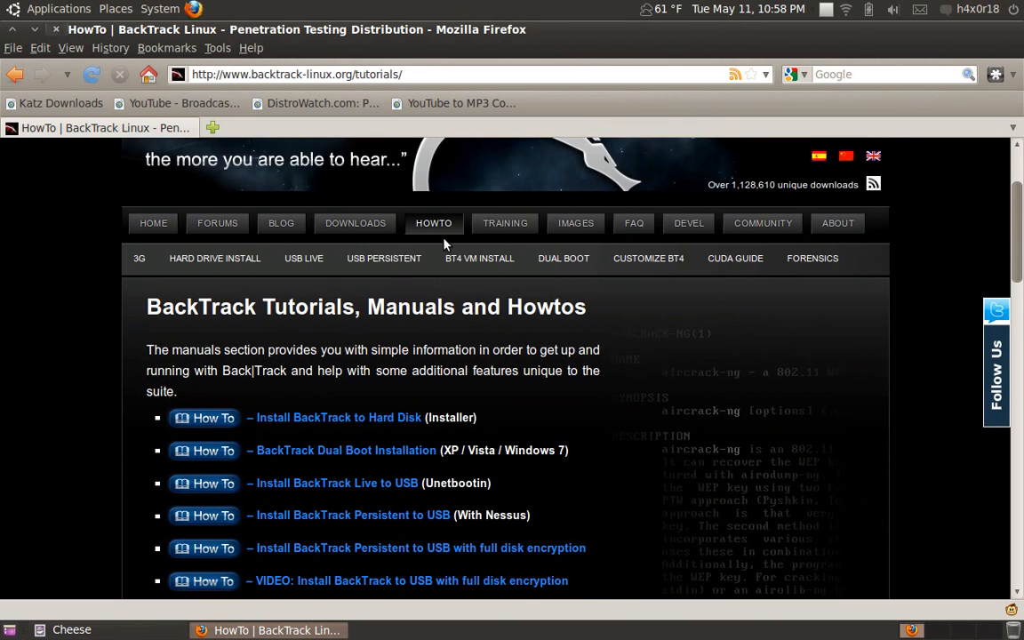
scroll("down", 3)
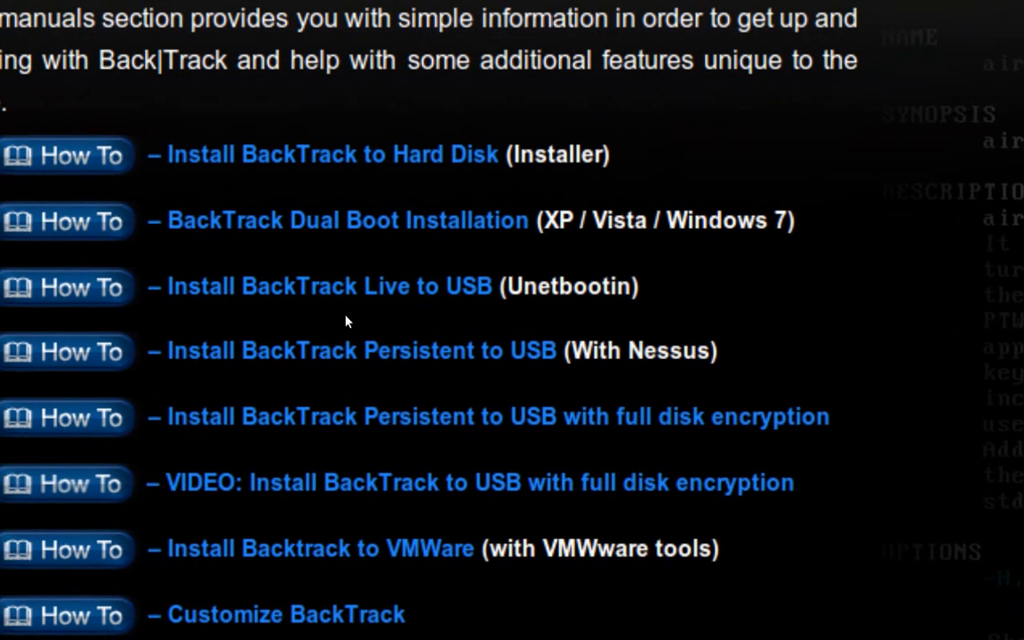
scroll("down", 3)
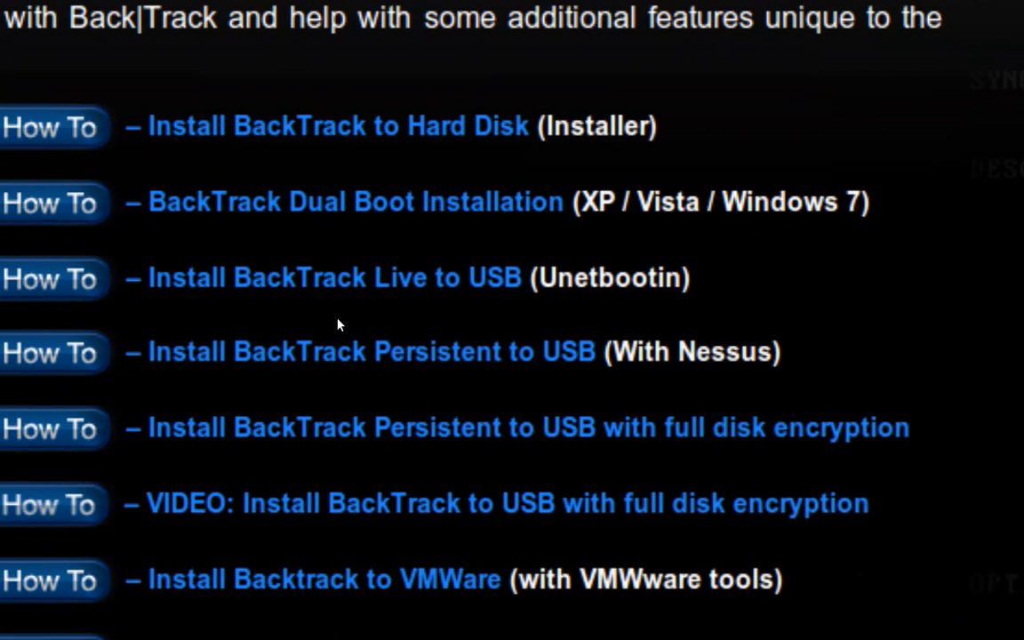
scroll("down", 3)
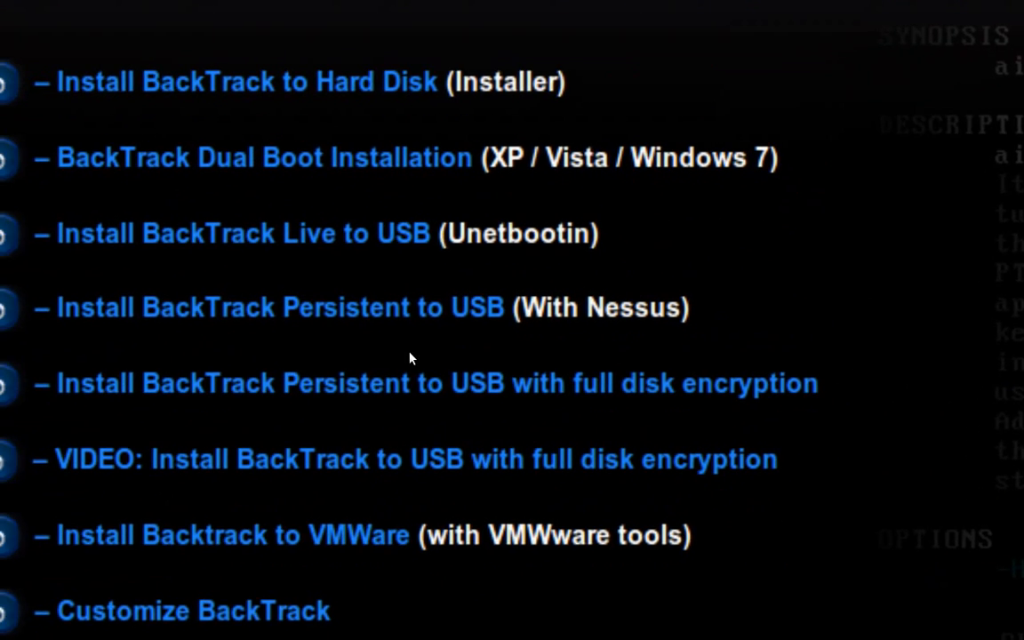
scroll("down", 3)
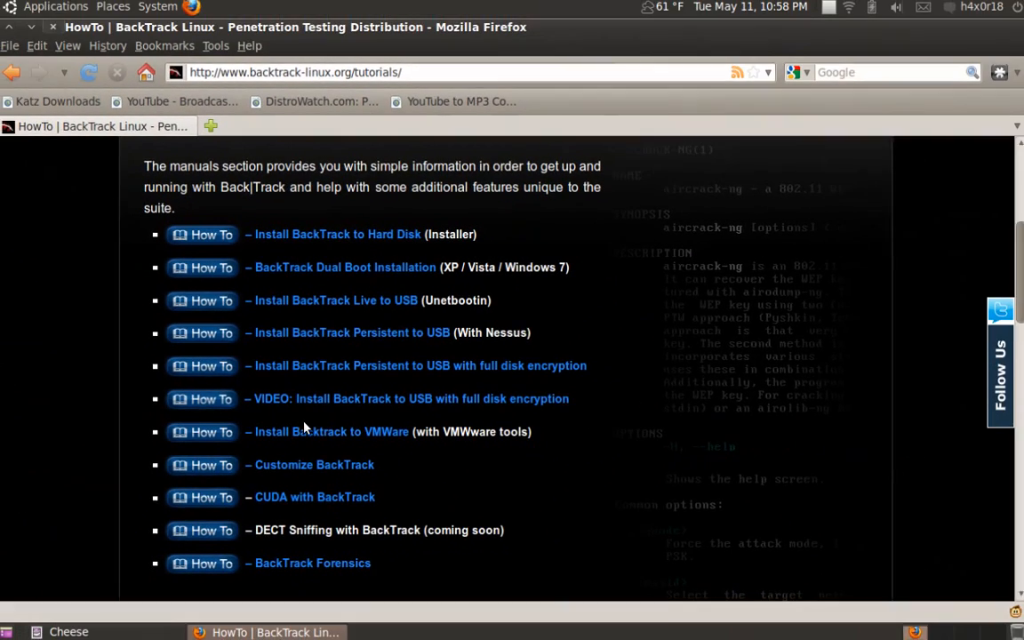
scroll("down", 3)
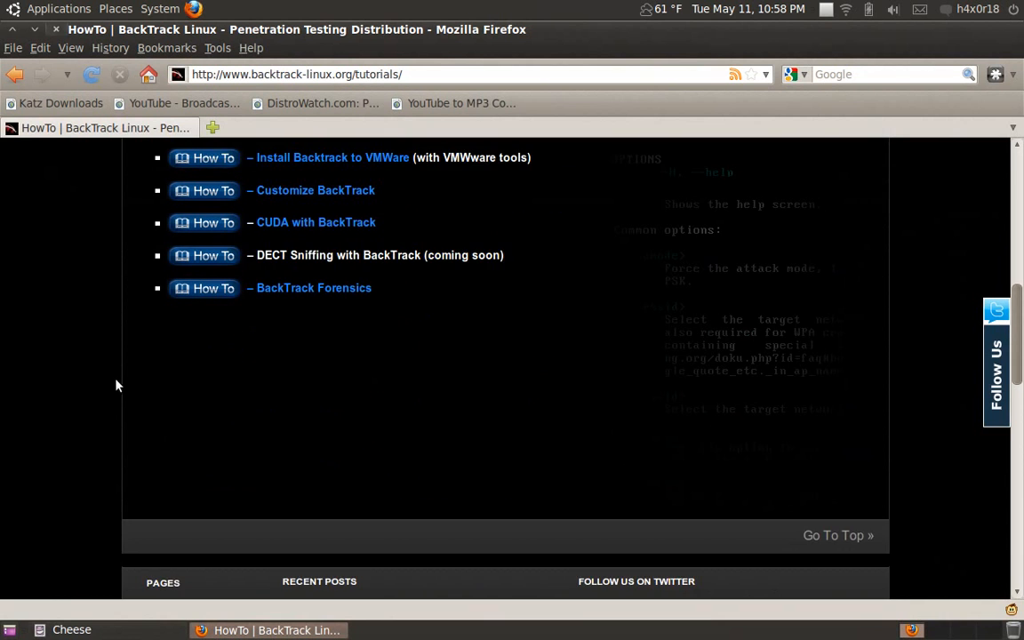
scroll("up", 3)
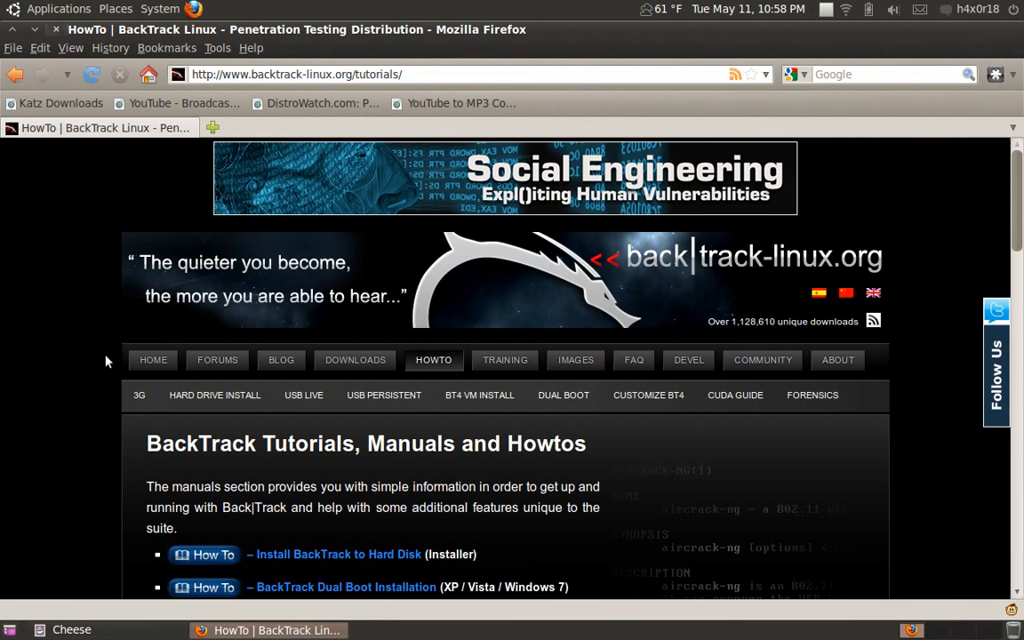
mouse_move(107, 188)
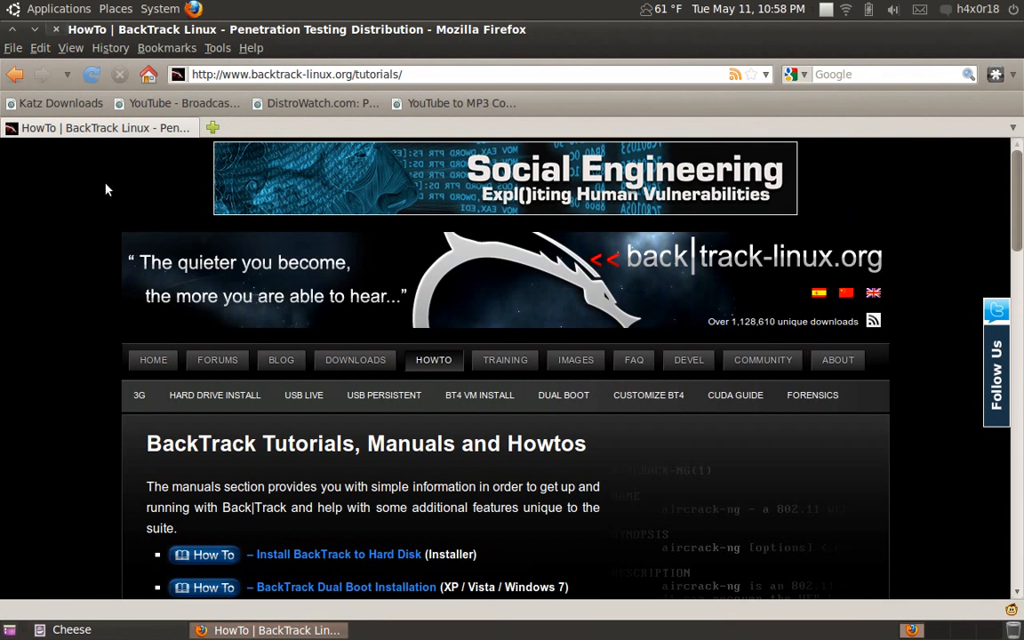
Search 'Backtrack 4 Final tutorials' in a new Google tab, then close that tab.
left_click(212, 127)
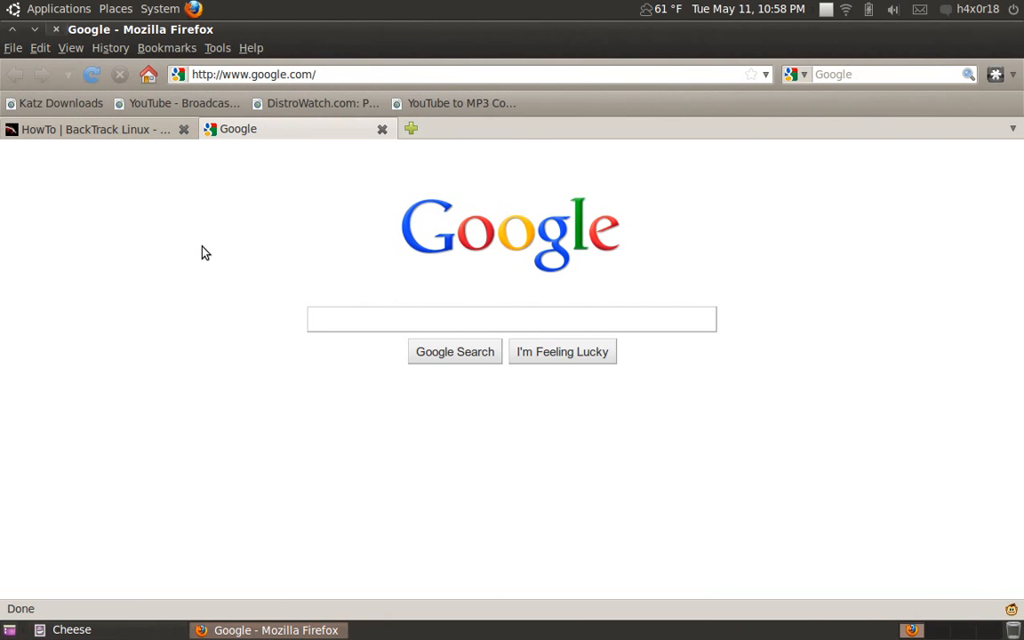
type("BA")
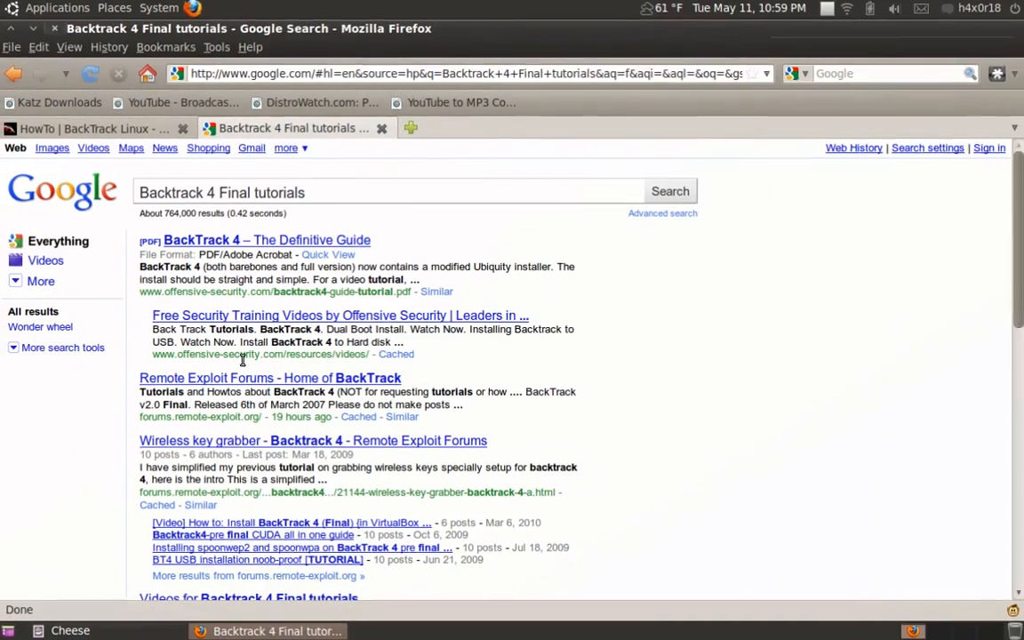
left_click(89, 128)
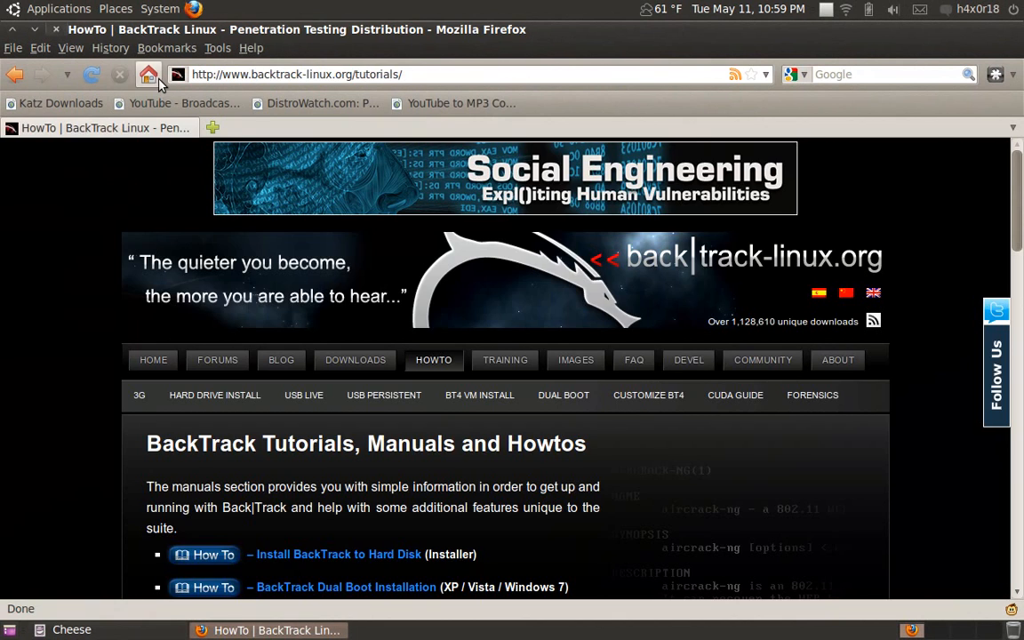
Load the Google home page and focus its search box for a new query.
left_click(149, 74)
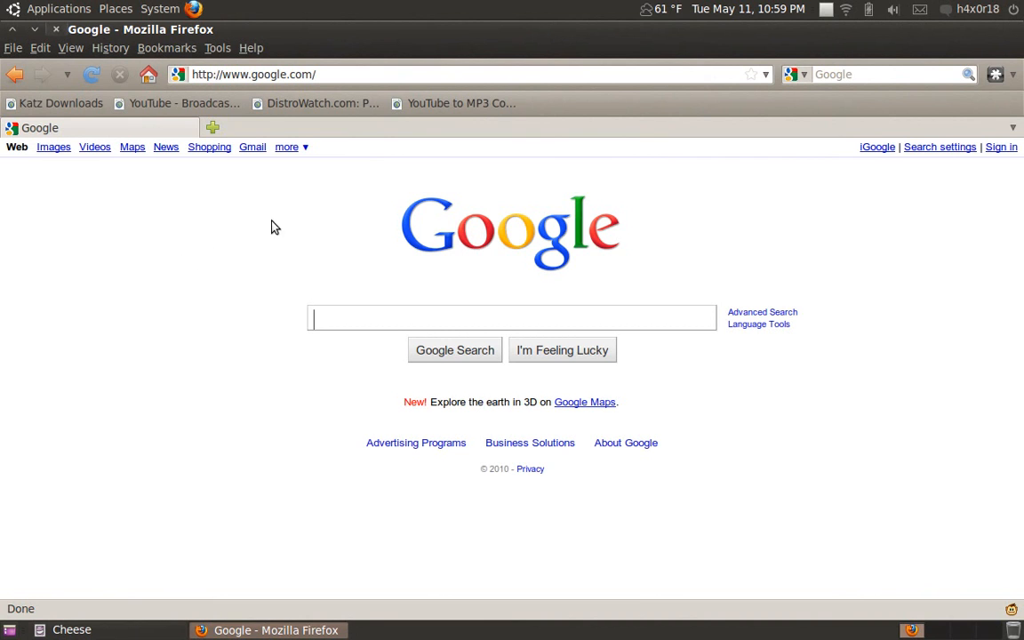
mouse_move(288, 250)
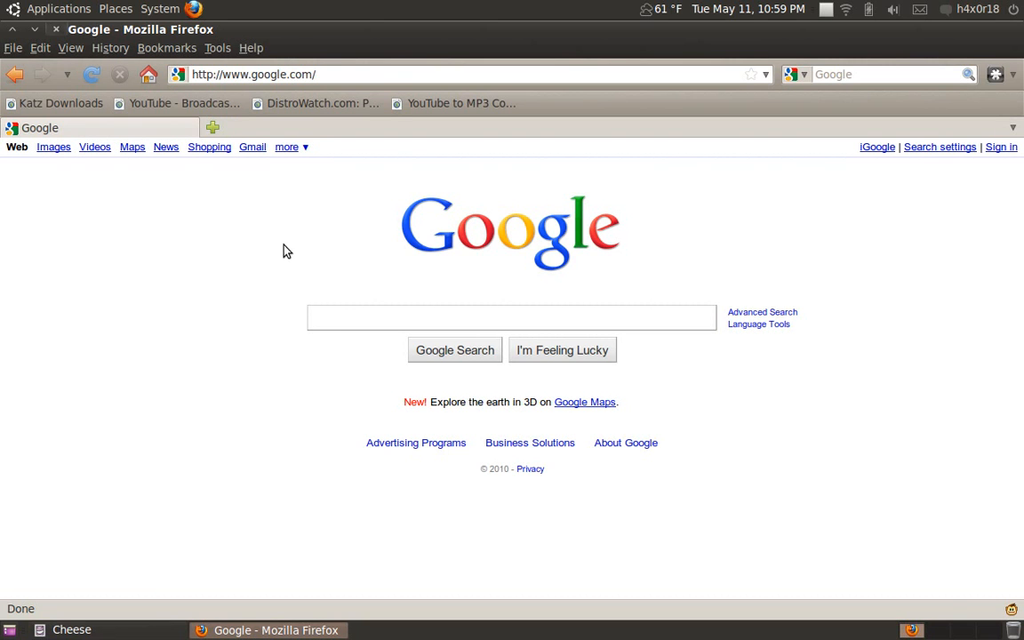
left_click(512, 317)
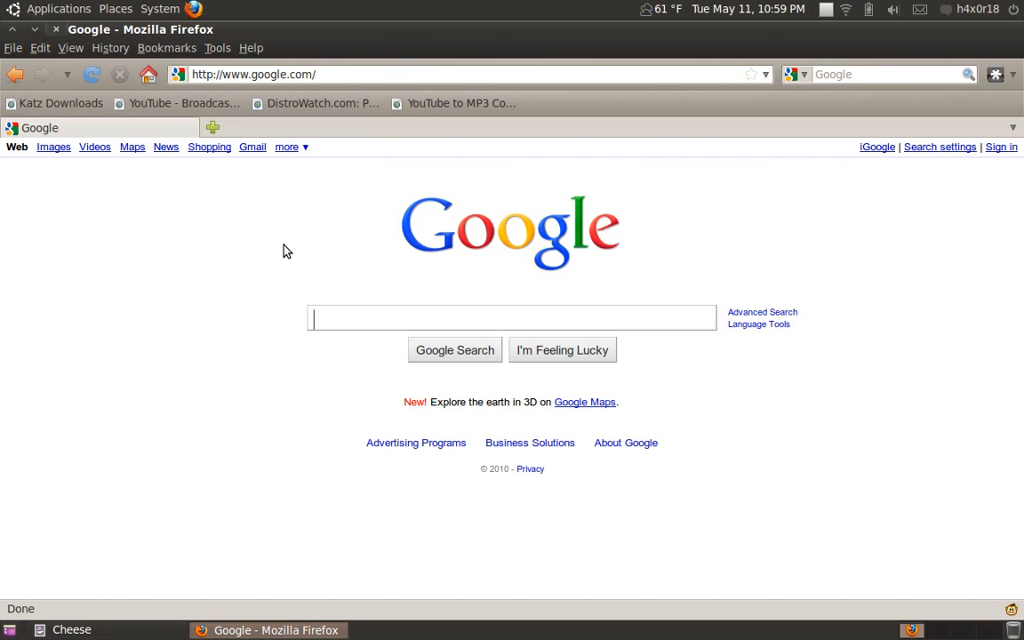